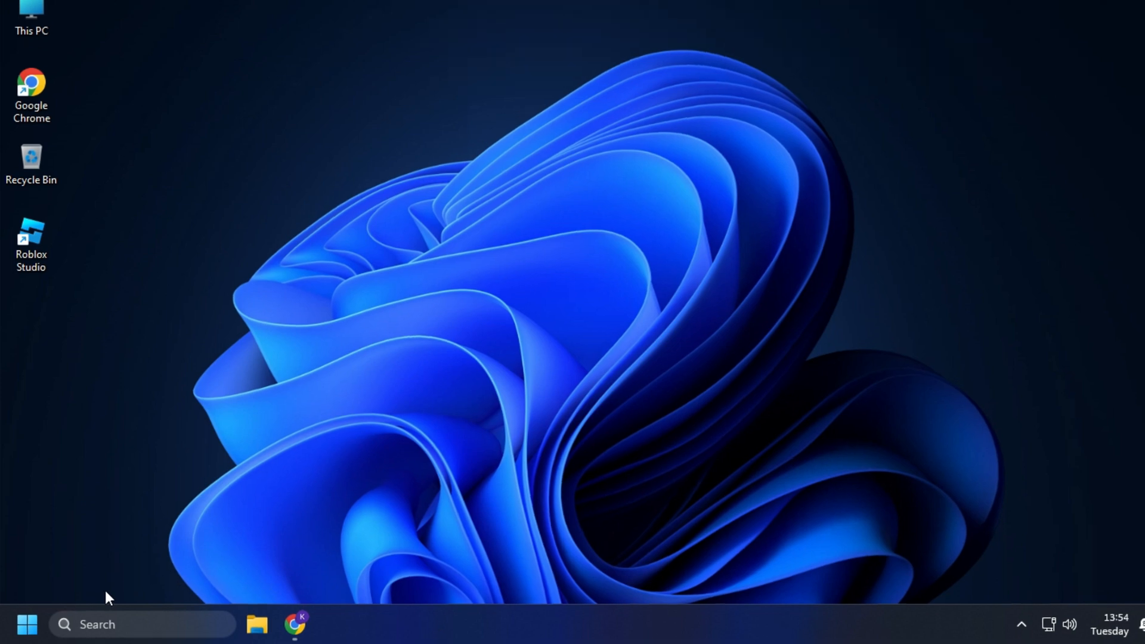
# - End the MSIAfterburner process from Task Manager's Processes list
pyautogui.rightClick(25, 624)
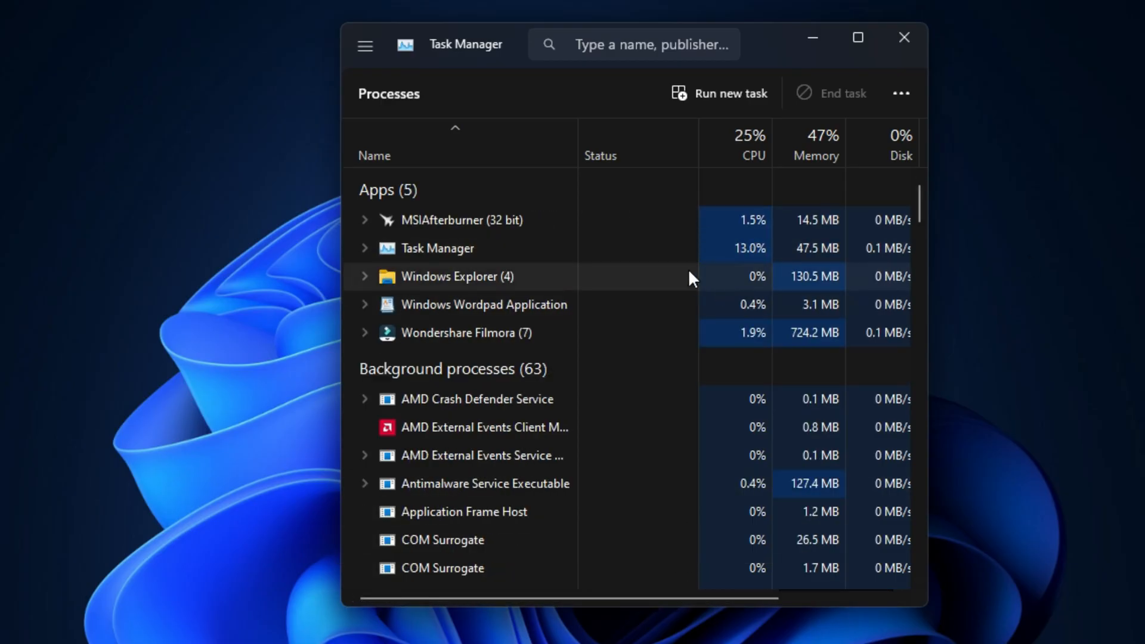
pyautogui.rightClick(460, 220)
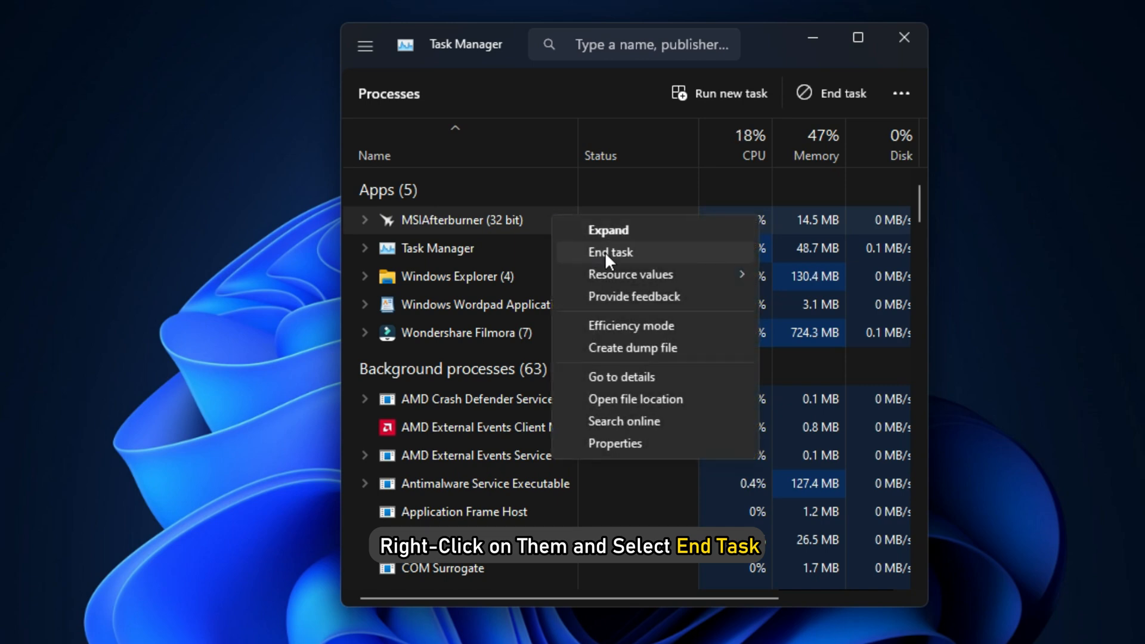
pyautogui.click(611, 252)
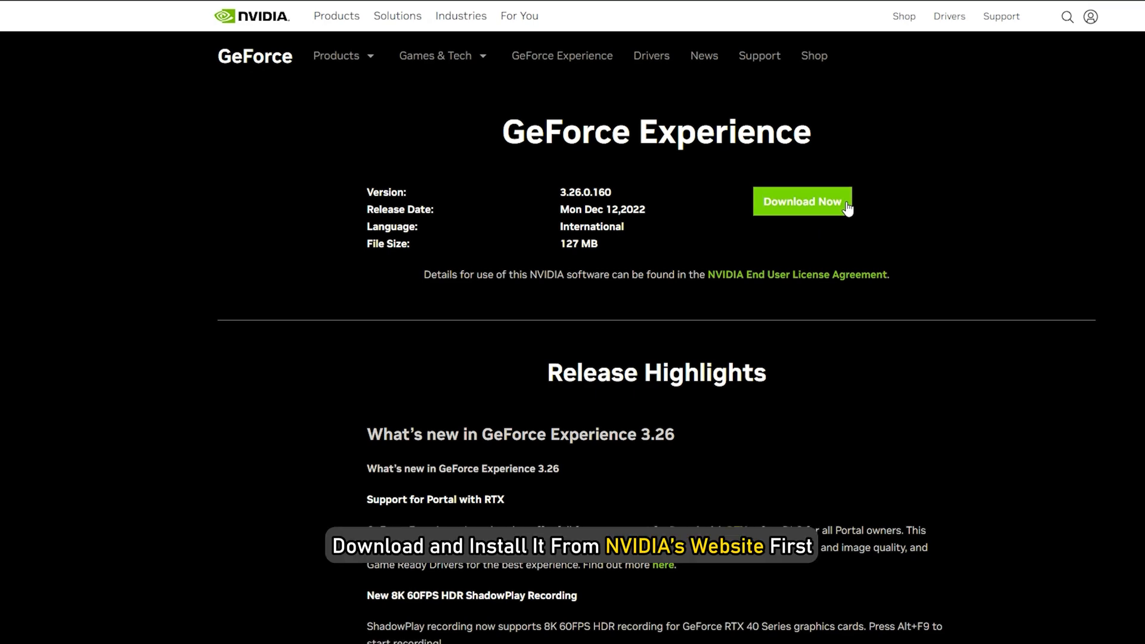
# - Download GeForce Experience and check the Drivers page for a newer Game Ready driver
pyautogui.click(803, 202)
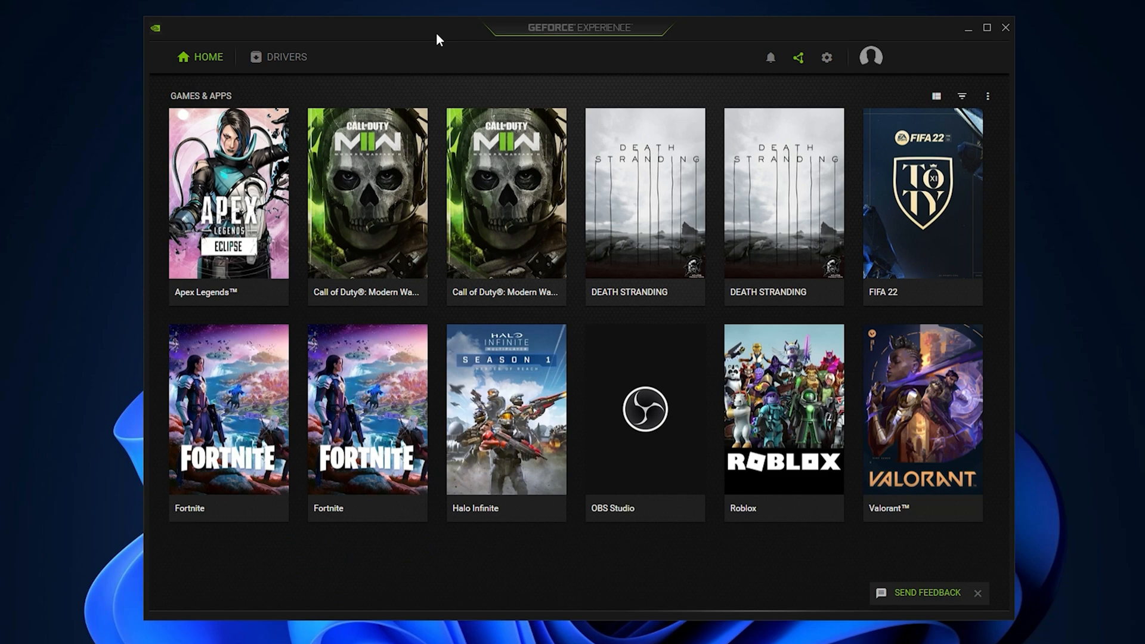
pyautogui.moveTo(291, 57)
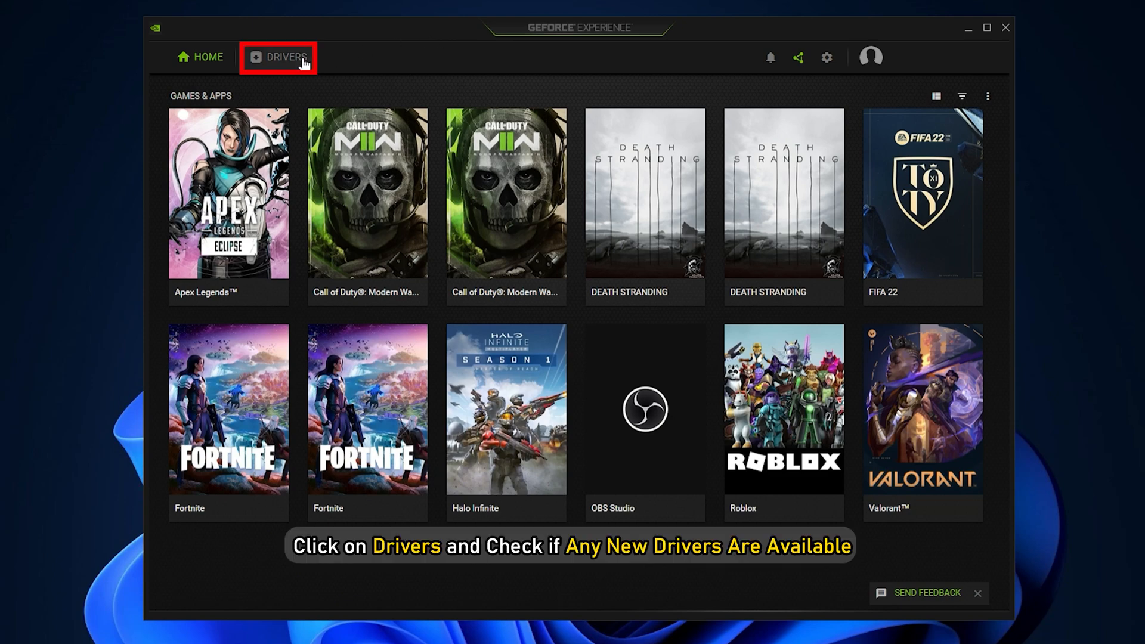
pyautogui.click(280, 57)
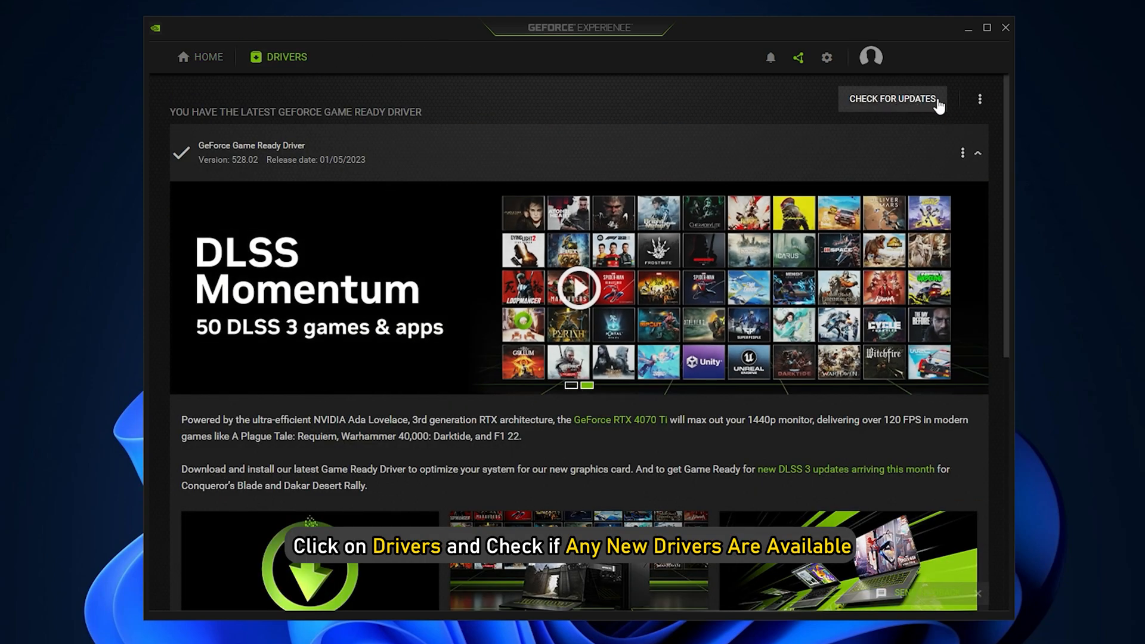
pyautogui.click(894, 99)
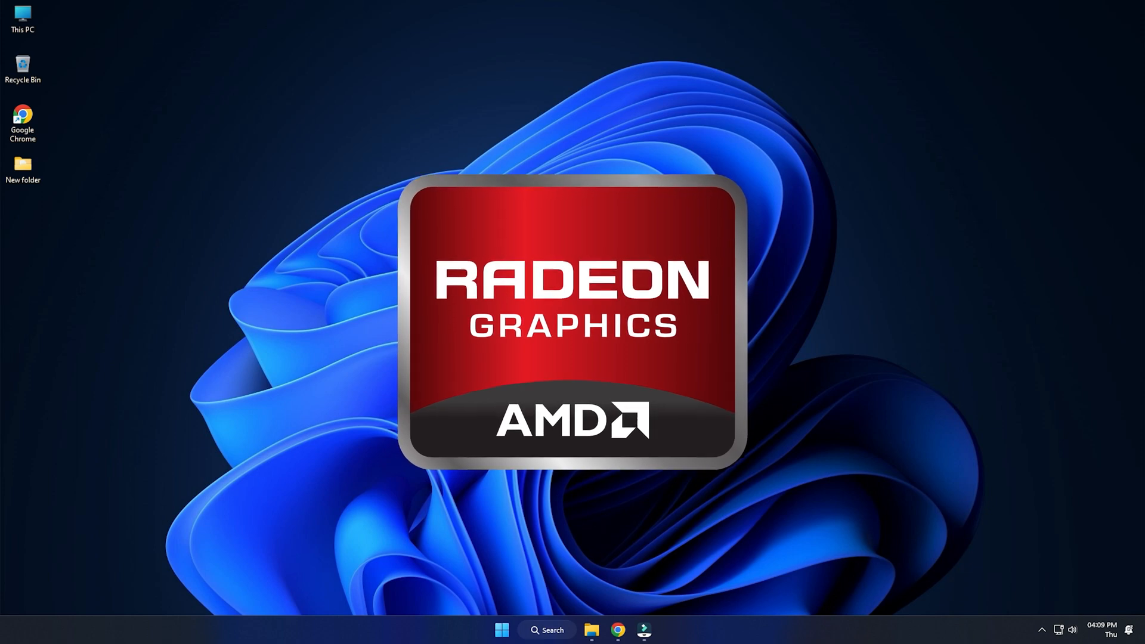
# - Run an AMD Radeon Software update check, confirming driver 22.11.2 is current
pyautogui.click(643, 631)
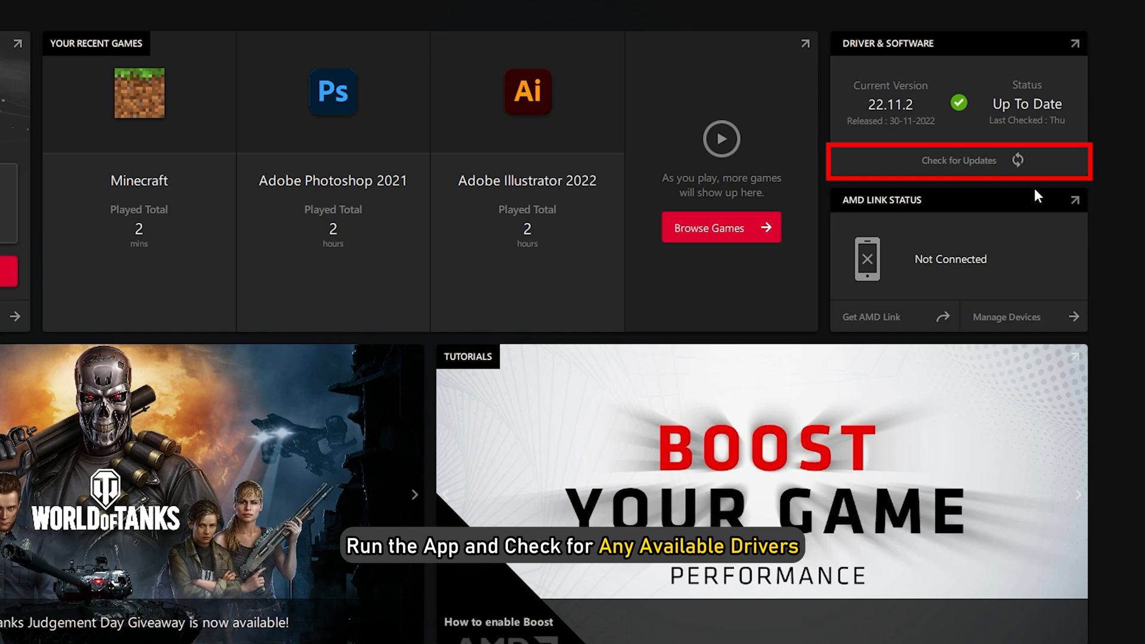
pyautogui.click(960, 160)
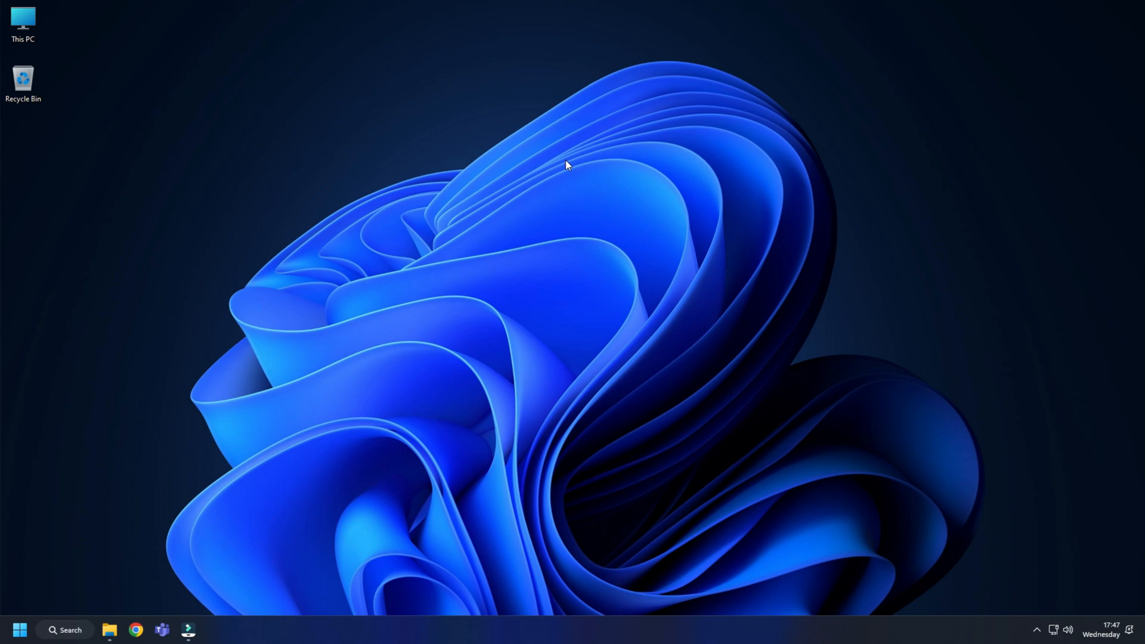
# - Uninstall the NVIDIA GeForce RTX 3070 display adapter in Device Manager, then close it
pyautogui.rightClick(21, 624)
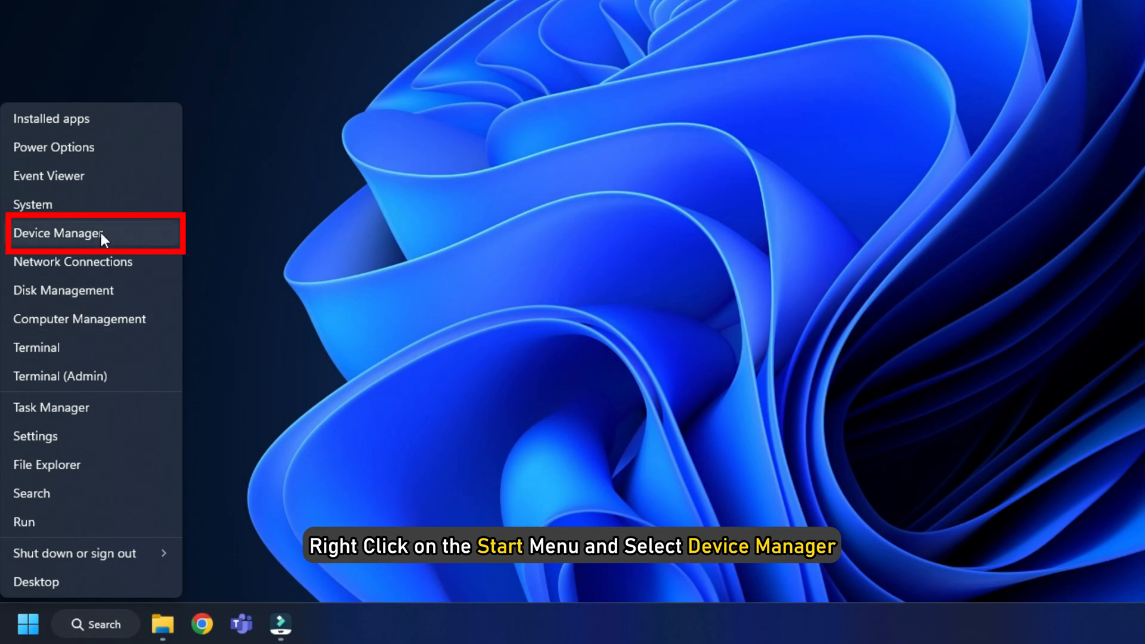
pyautogui.click(71, 232)
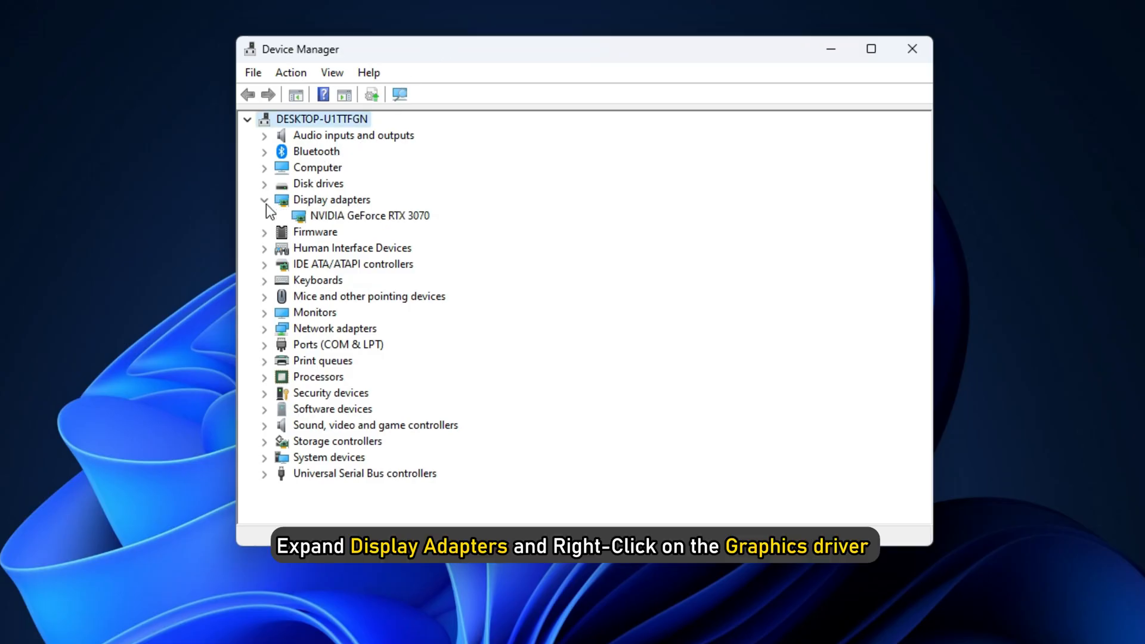
pyautogui.click(366, 215)
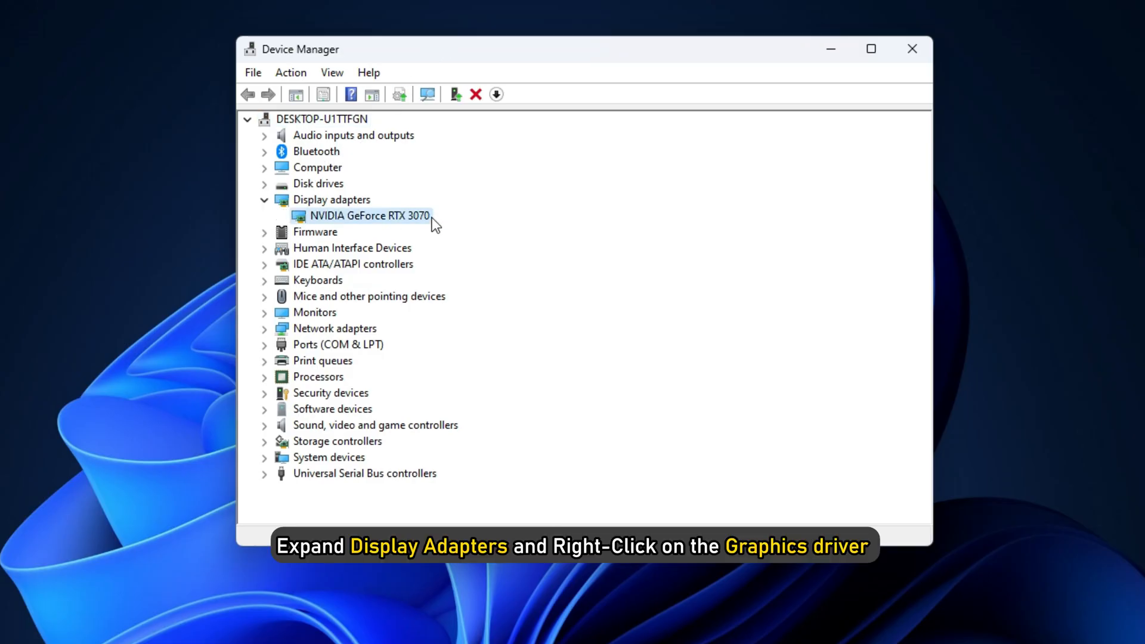
pyautogui.rightClick(369, 216)
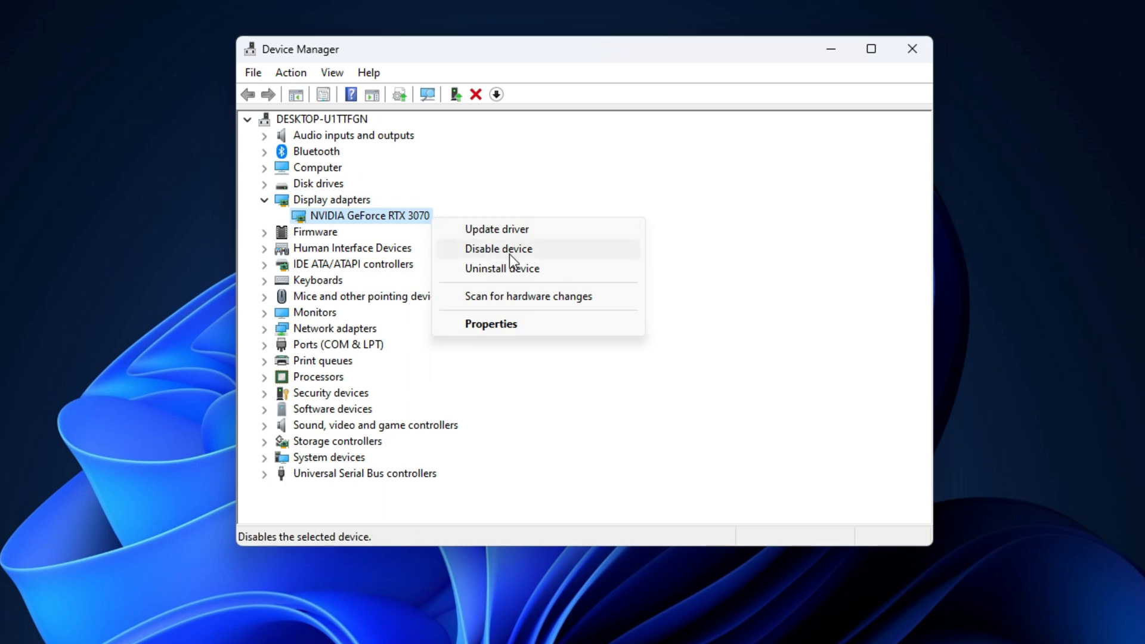
pyautogui.click(502, 269)
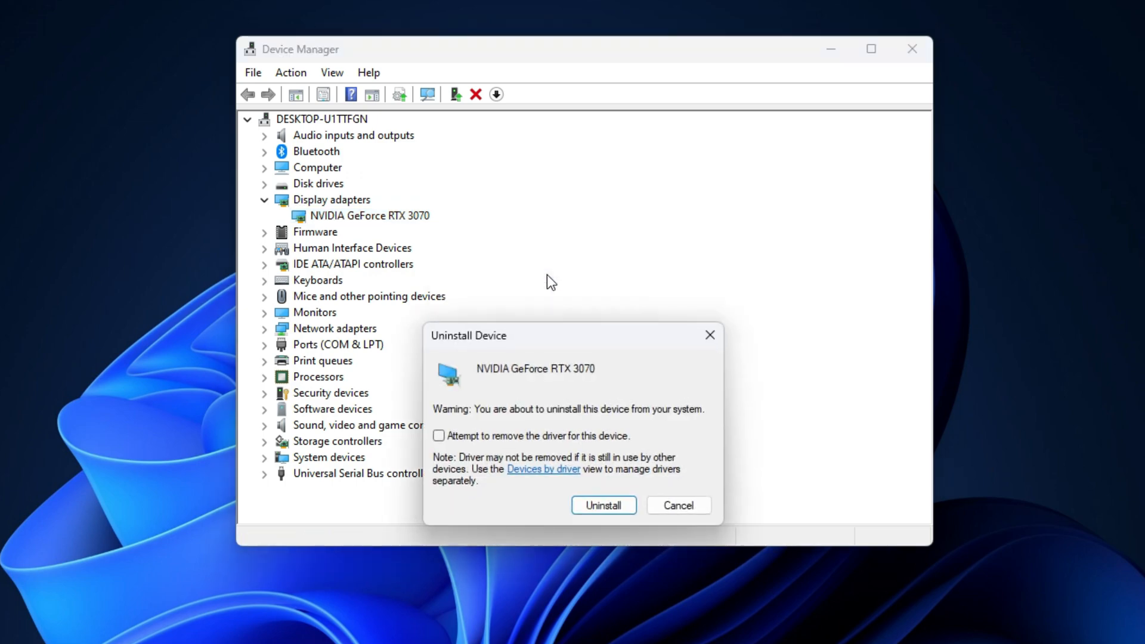
pyautogui.click(439, 436)
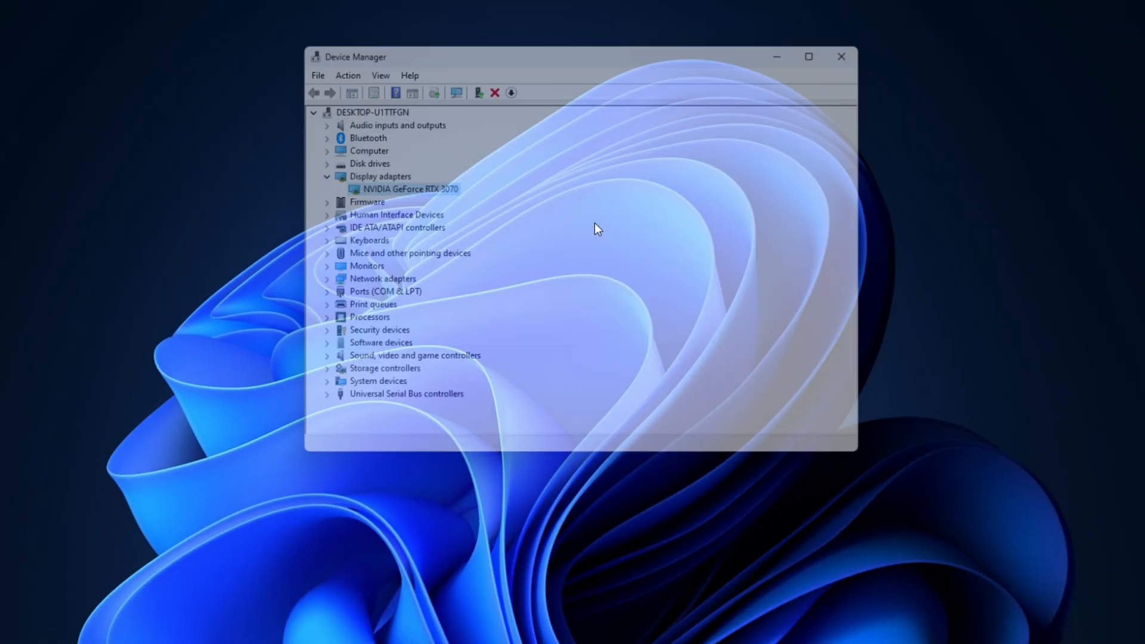
pyautogui.click(841, 56)
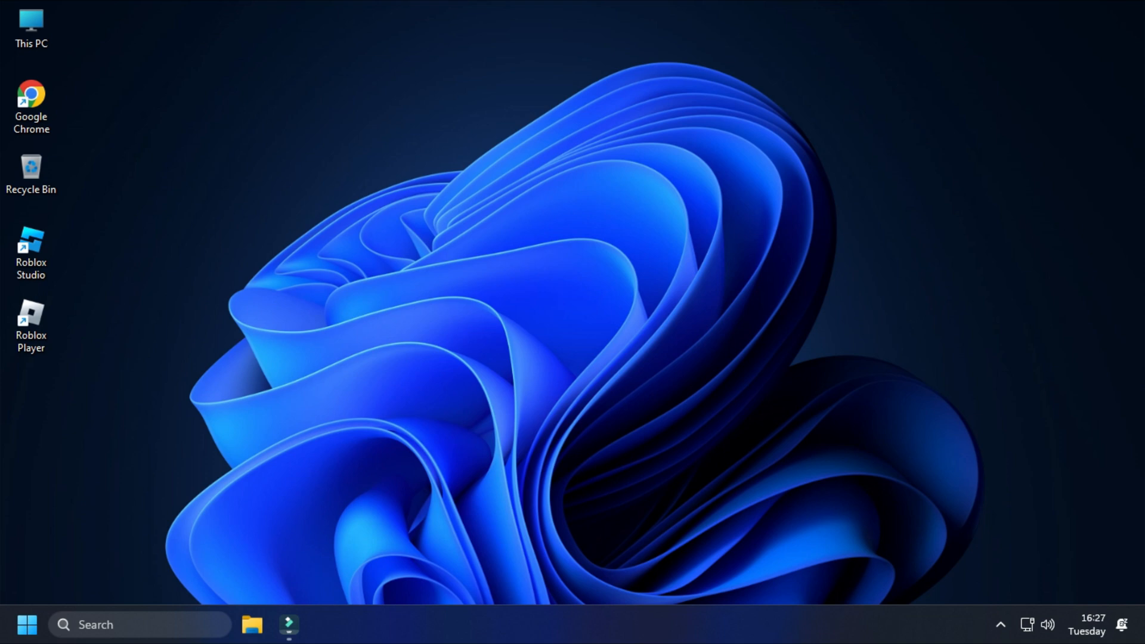
# - Tick 'Run this program as an administrator' in Roblox Player's Compatibility properties and apply
pyautogui.rightClick(30, 315)
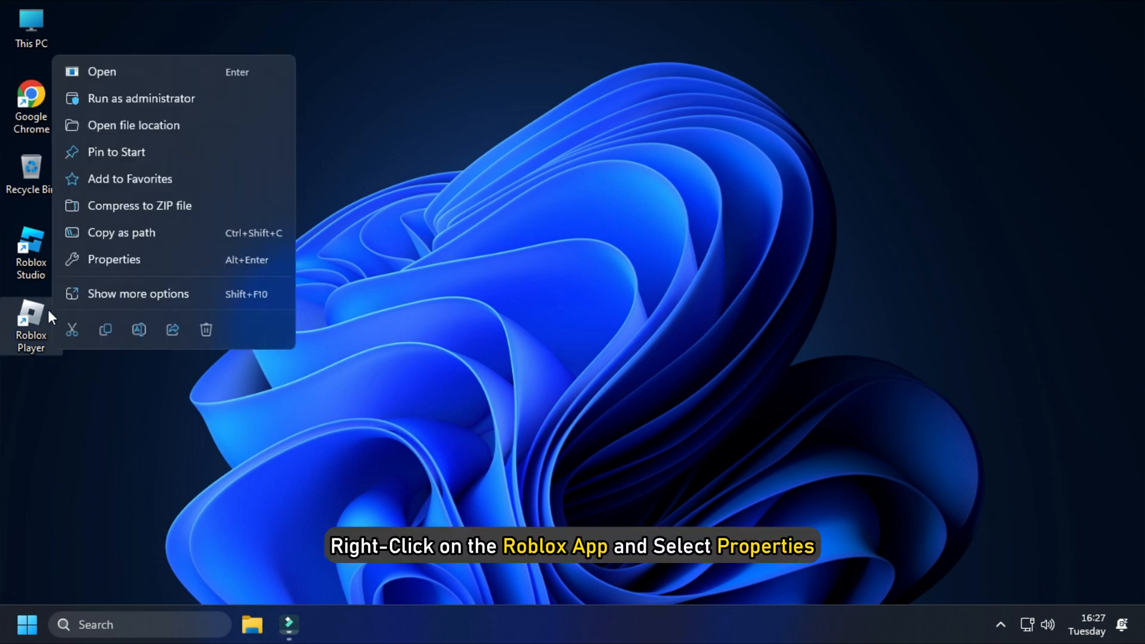
pyautogui.click(114, 259)
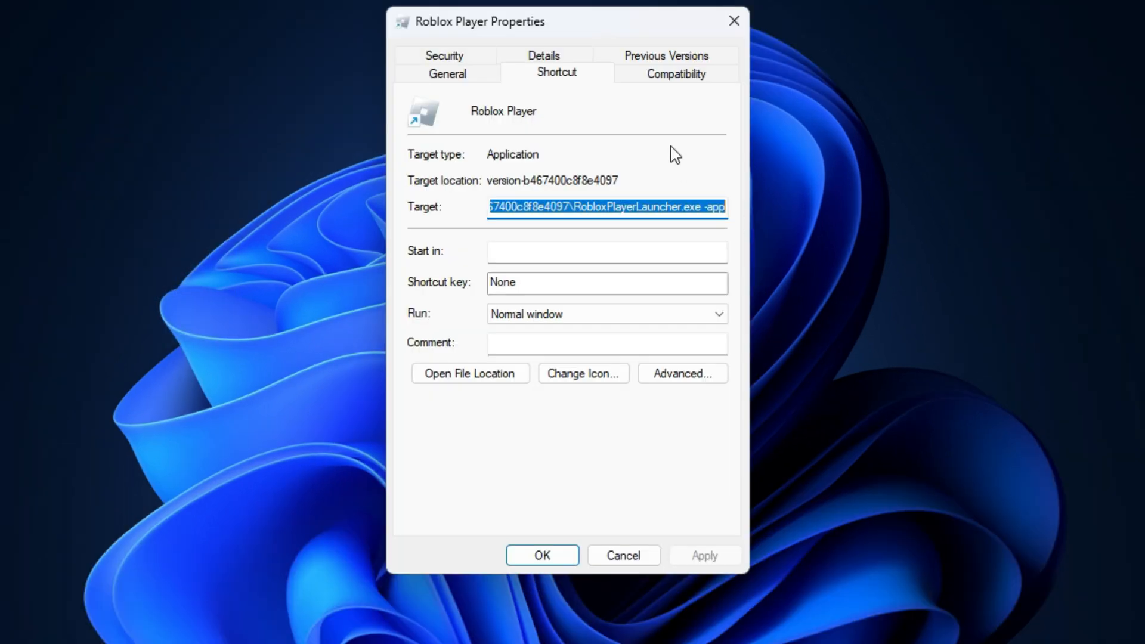
pyautogui.click(676, 73)
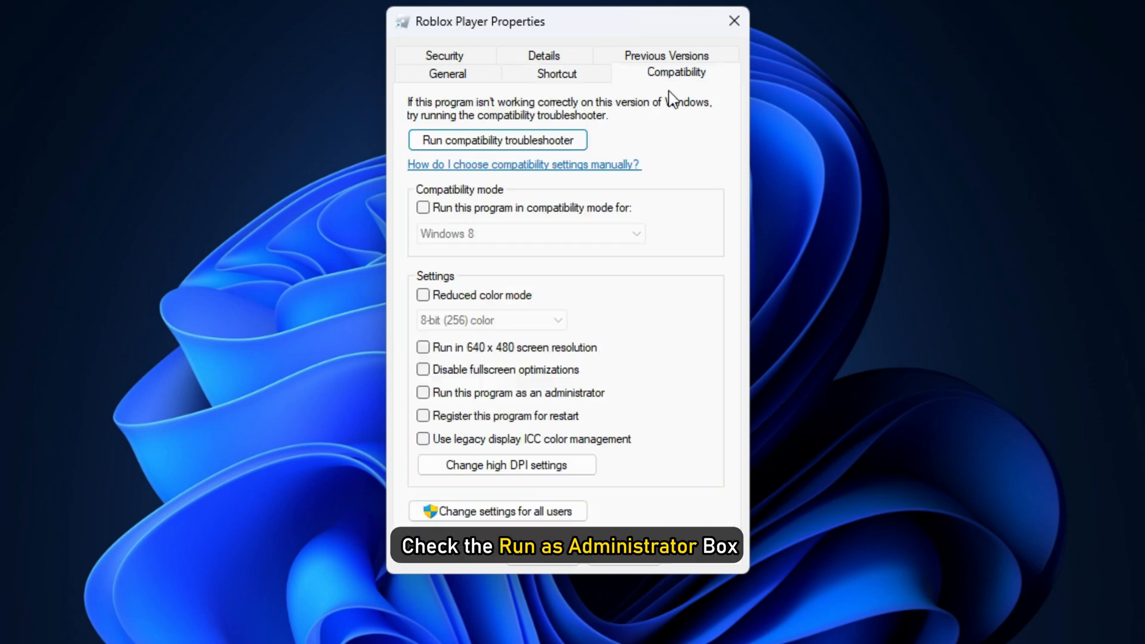
pyautogui.click(423, 393)
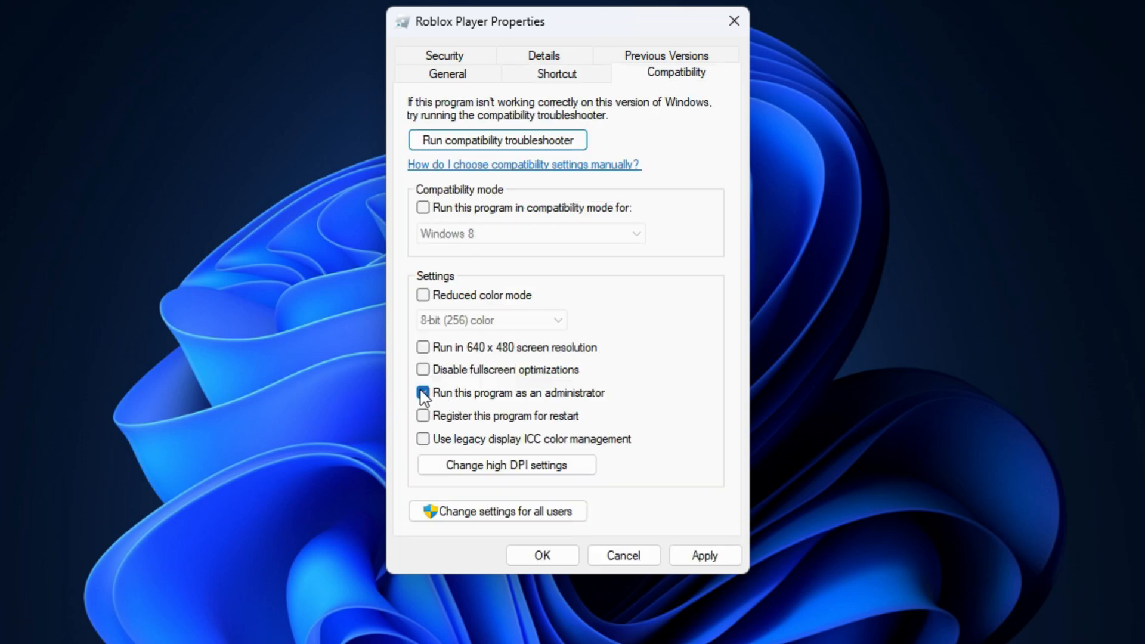
pyautogui.click(422, 393)
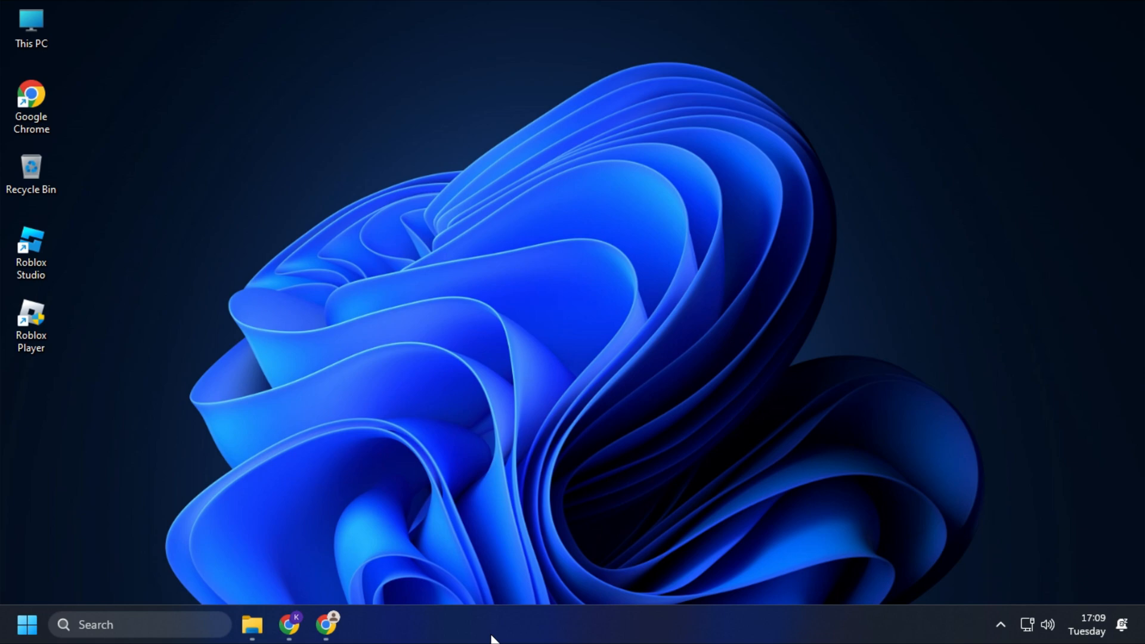
# - Clear Chrome's cookies and cached images and files for All time
pyautogui.click(324, 639)
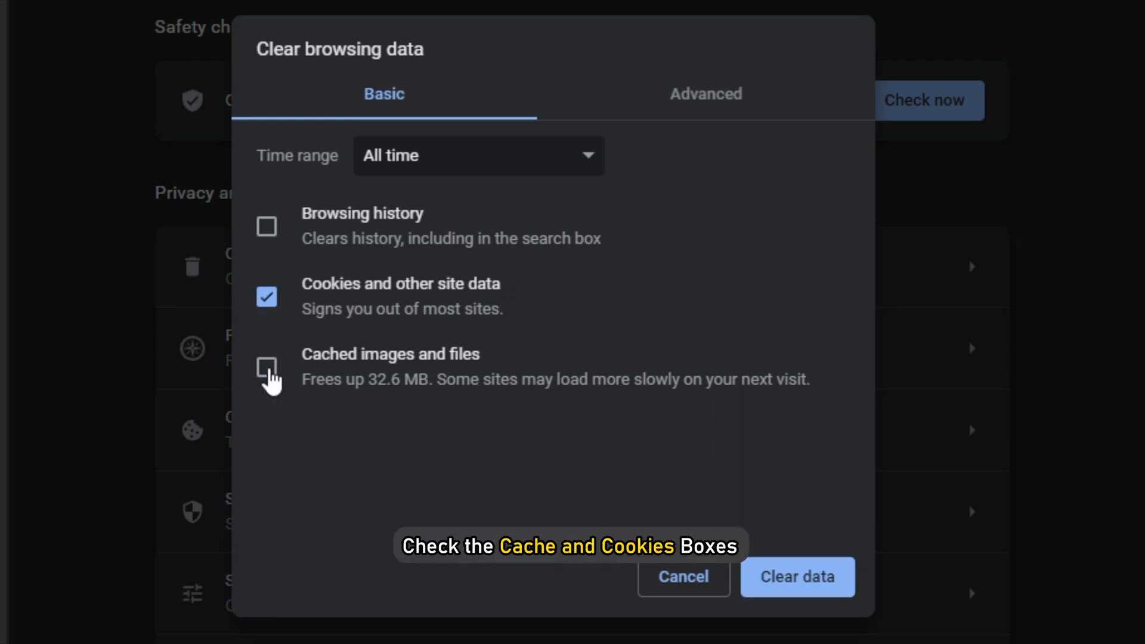
pyautogui.click(268, 368)
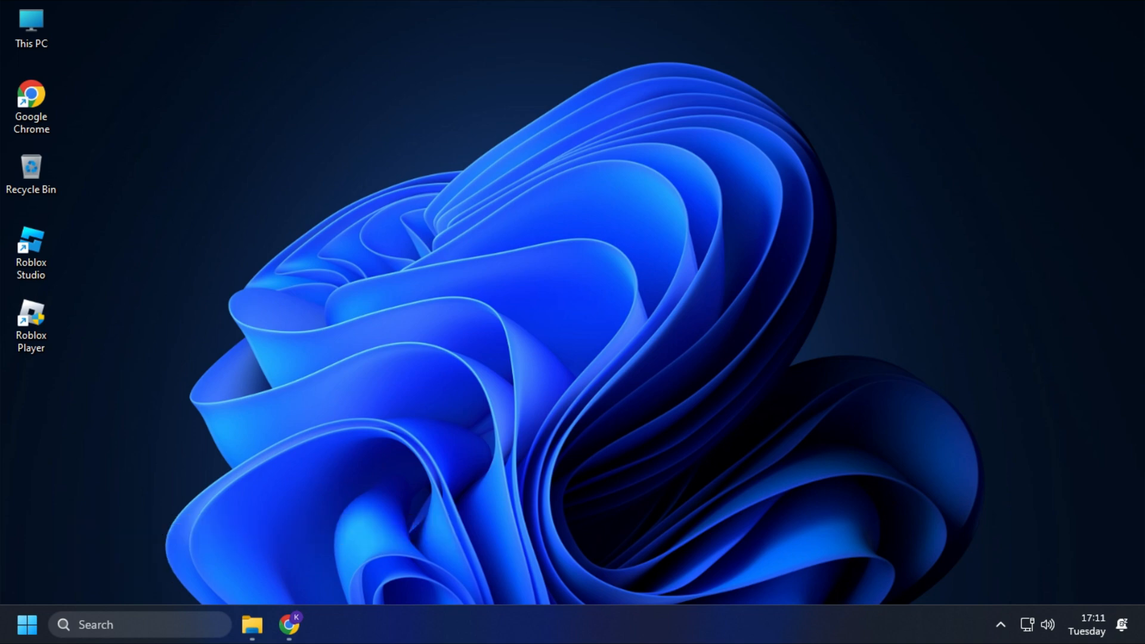
# - Delete the Roblox folder from %localappdata%\Temp, reached through the Run box
pyautogui.press('Win+r')
pyautogui.write('%localappdata%')
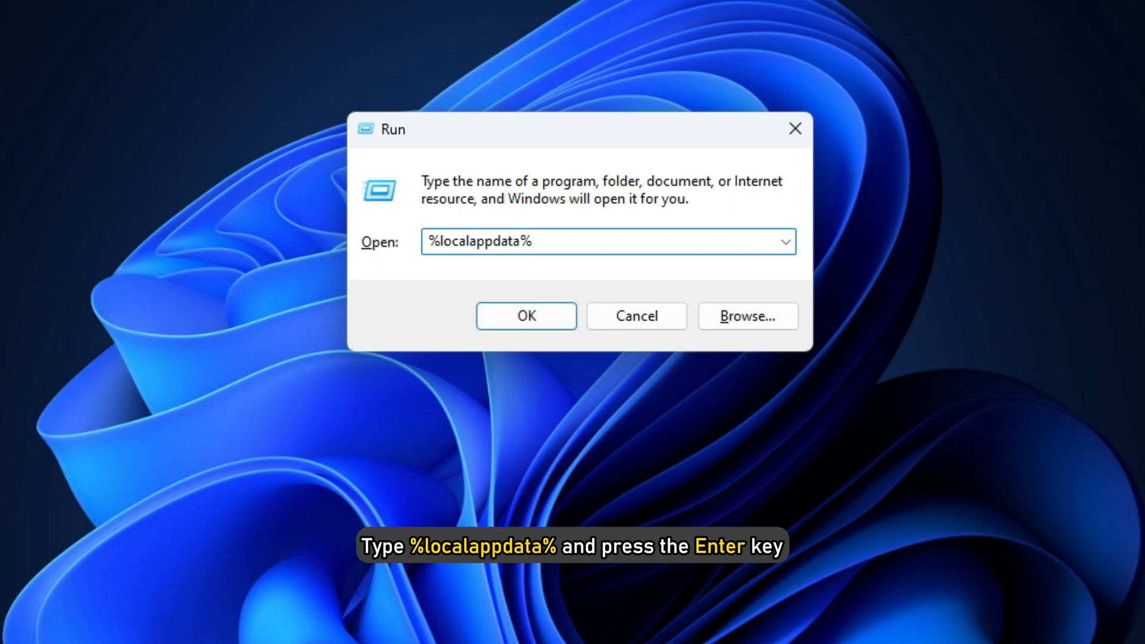
pyautogui.press('Enter')
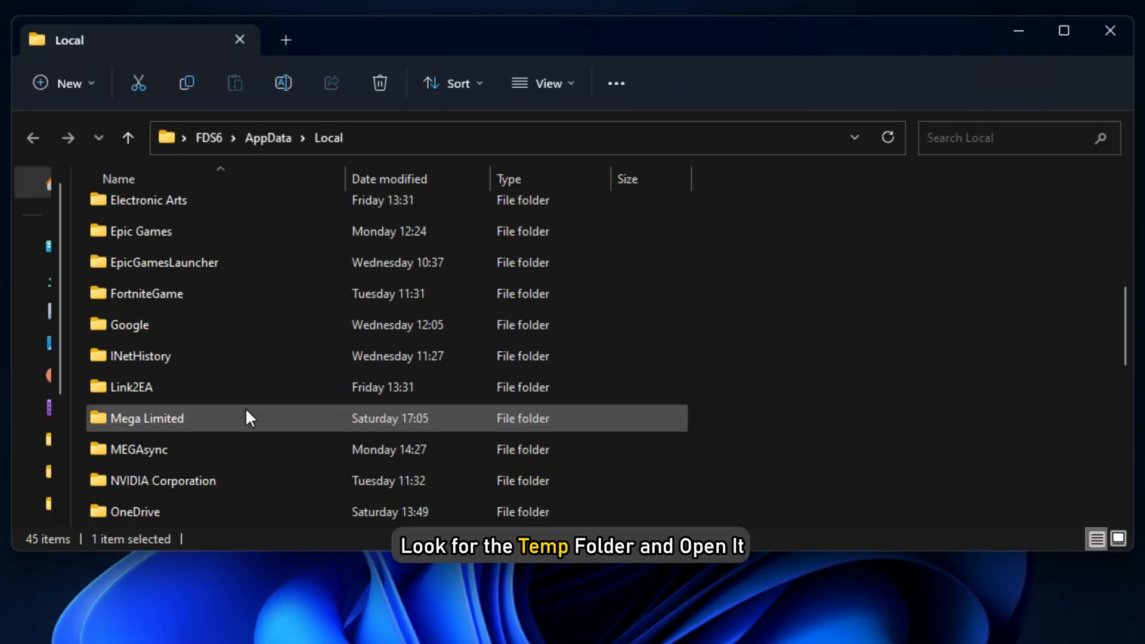
pyautogui.doubleClick(146, 418)
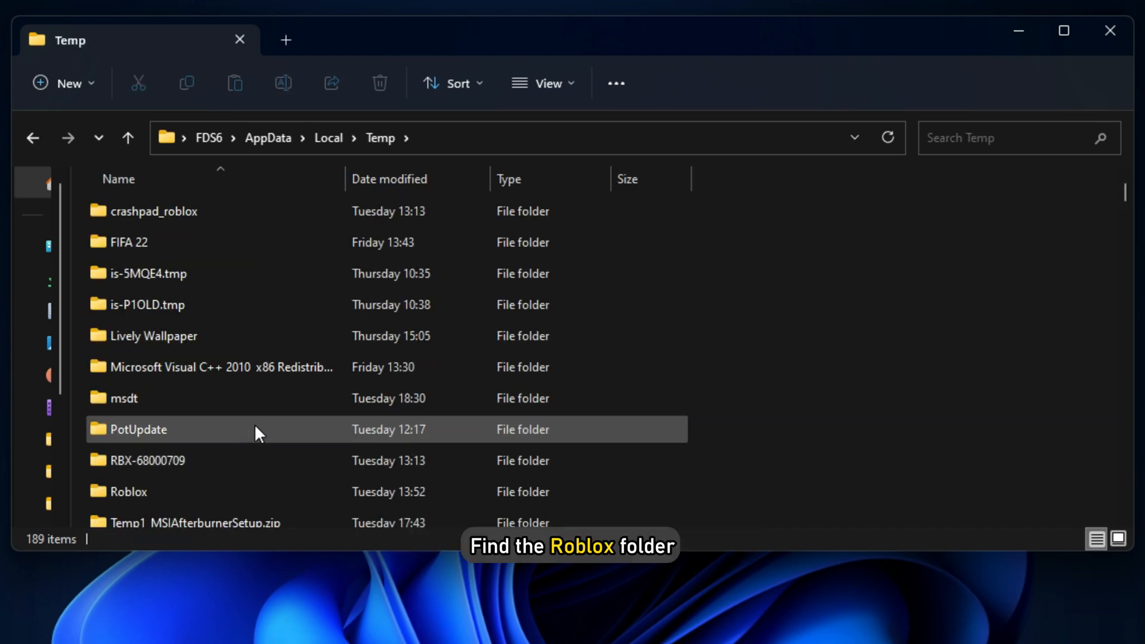
pyautogui.rightClick(127, 492)
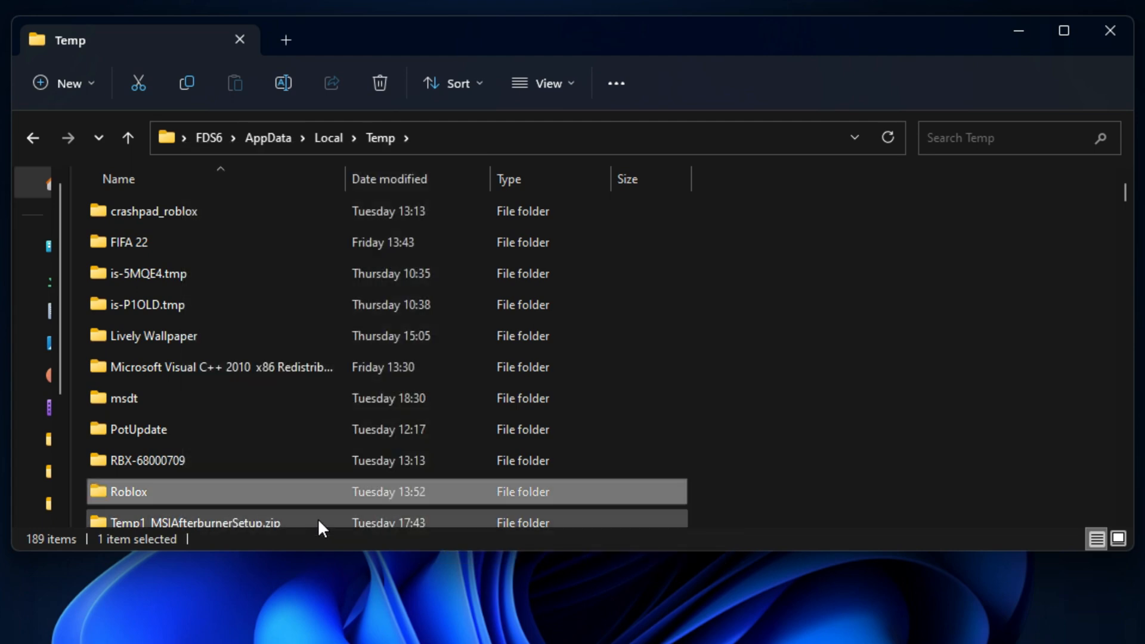
pyautogui.click(1106, 31)
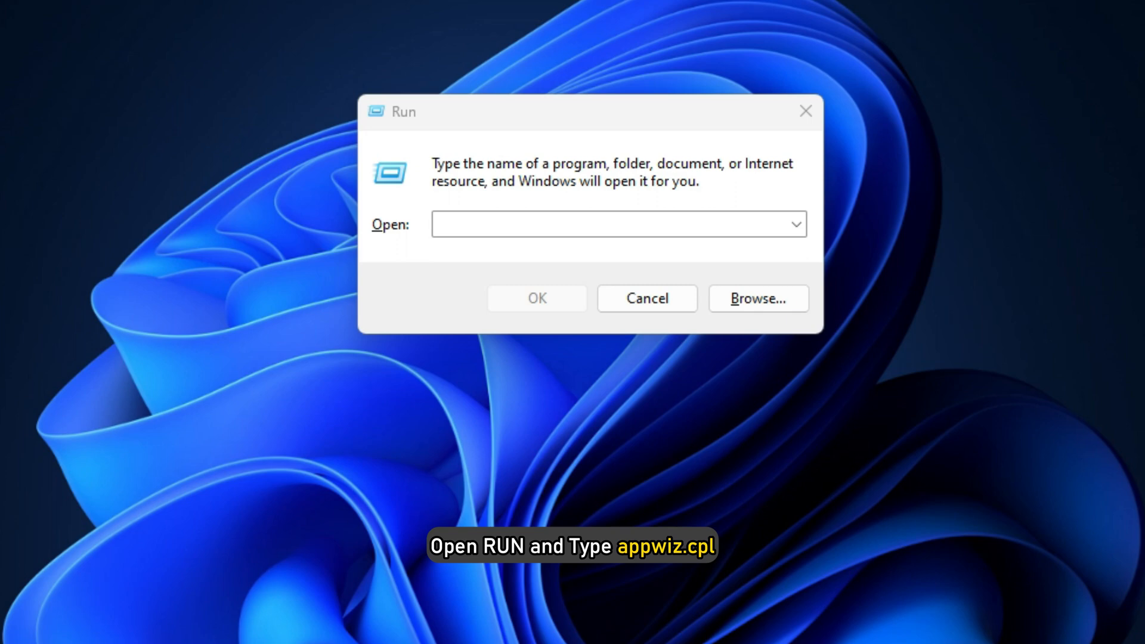
# - Uninstall Roblox Player from Programs and Features (appwiz.cpl) and acknowledge the confirmation
pyautogui.write('appwiz.cpl')
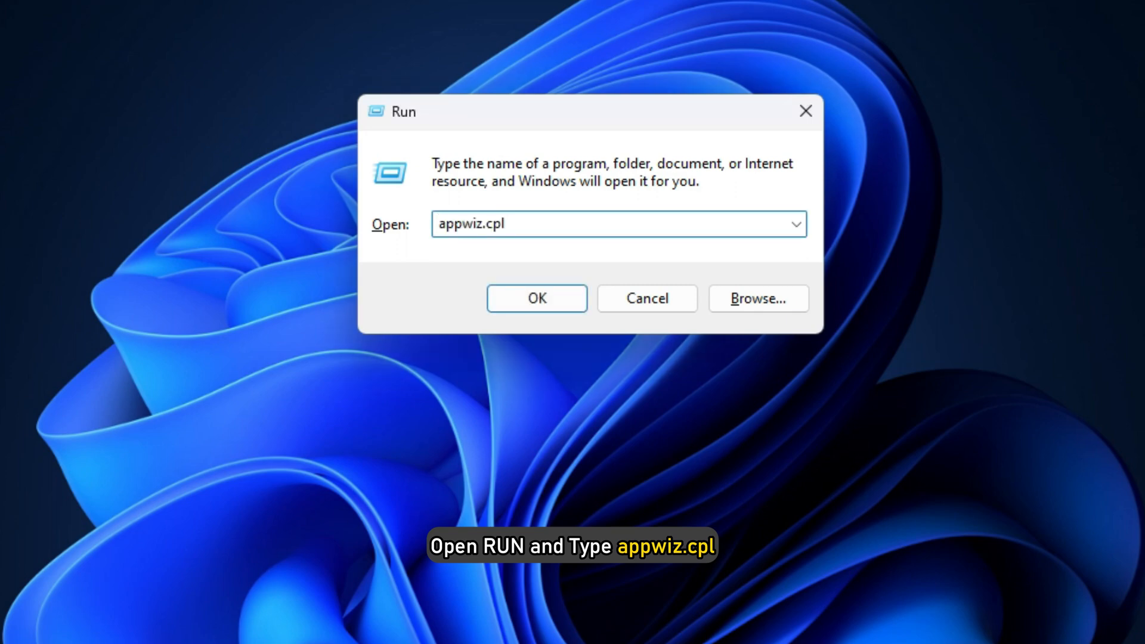
pyautogui.click(537, 298)
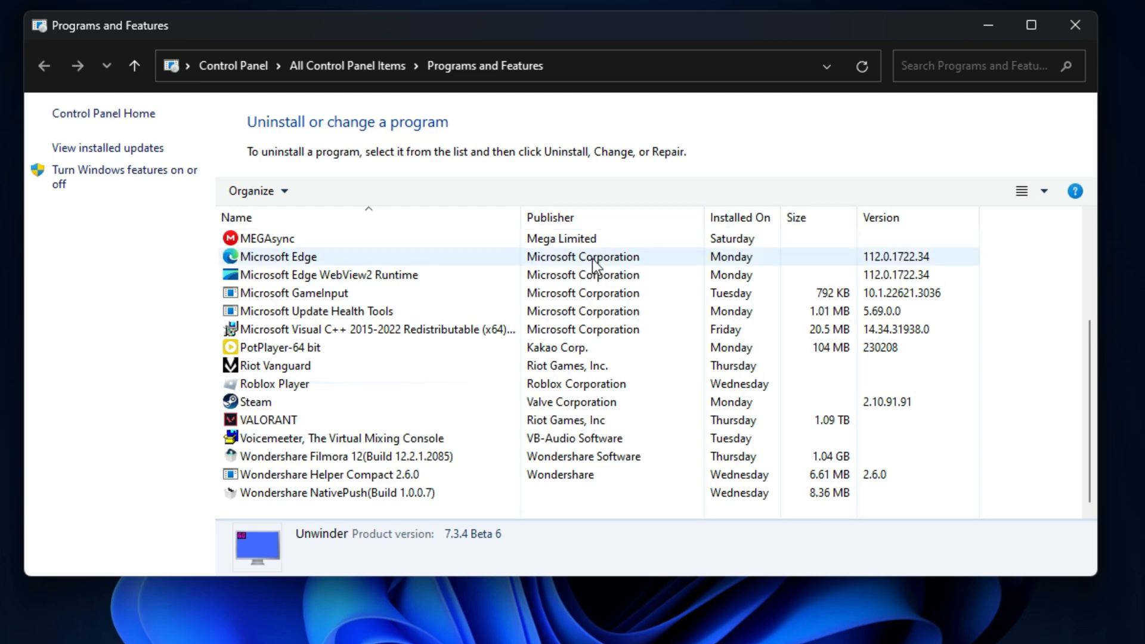
pyautogui.rightClick(275, 384)
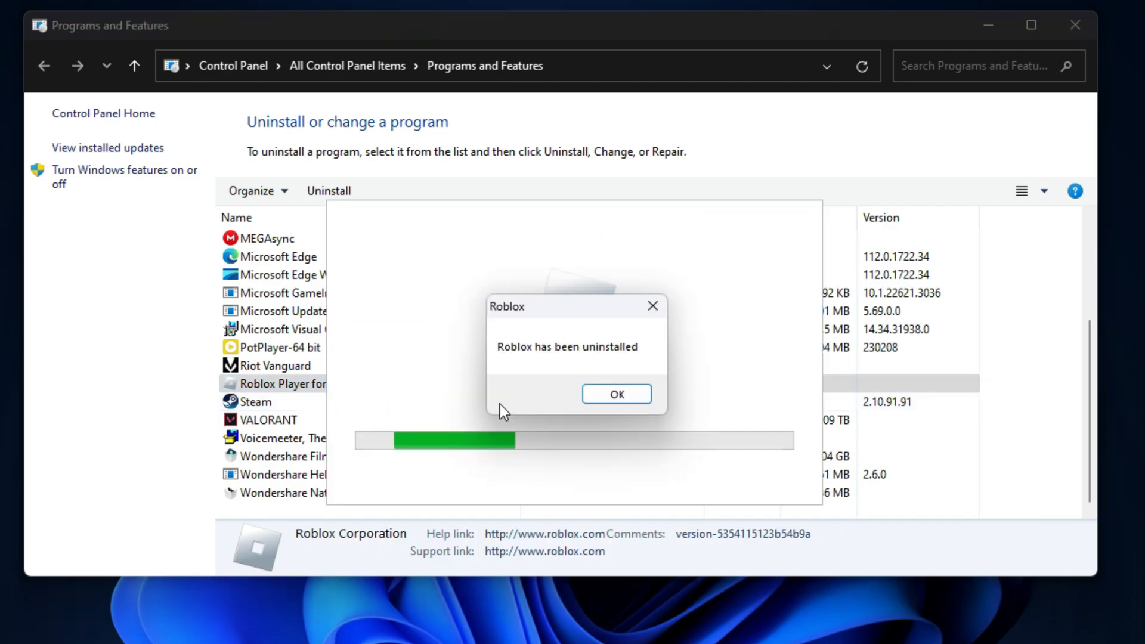
pyautogui.click(617, 394)
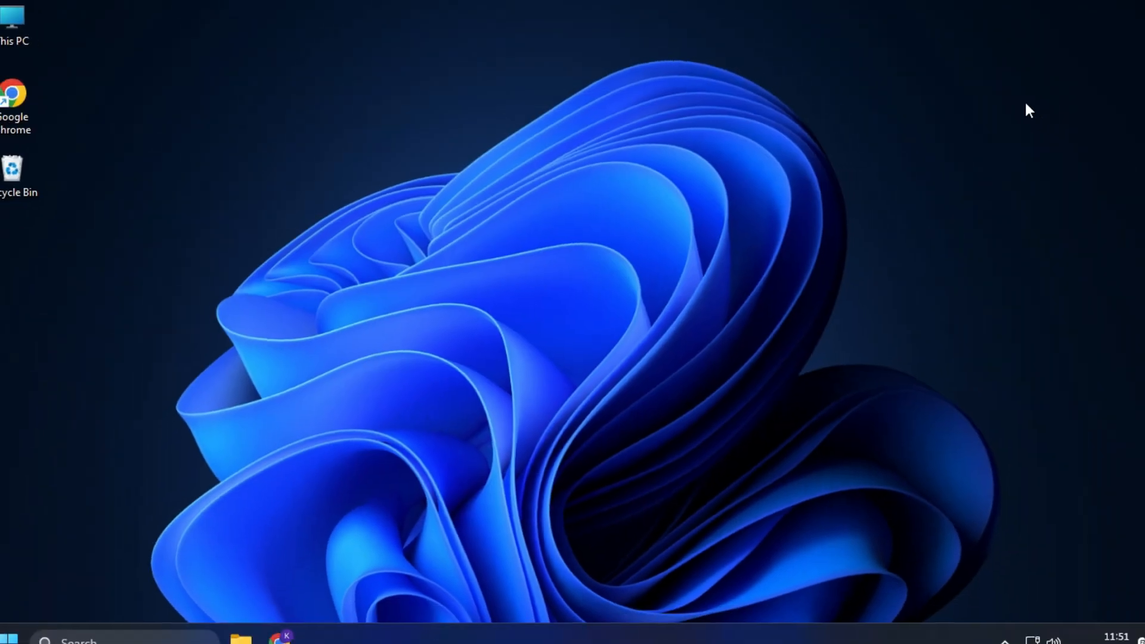
# - Search the Microsoft Store for 'ROBLOX'
pyautogui.click(325, 641)
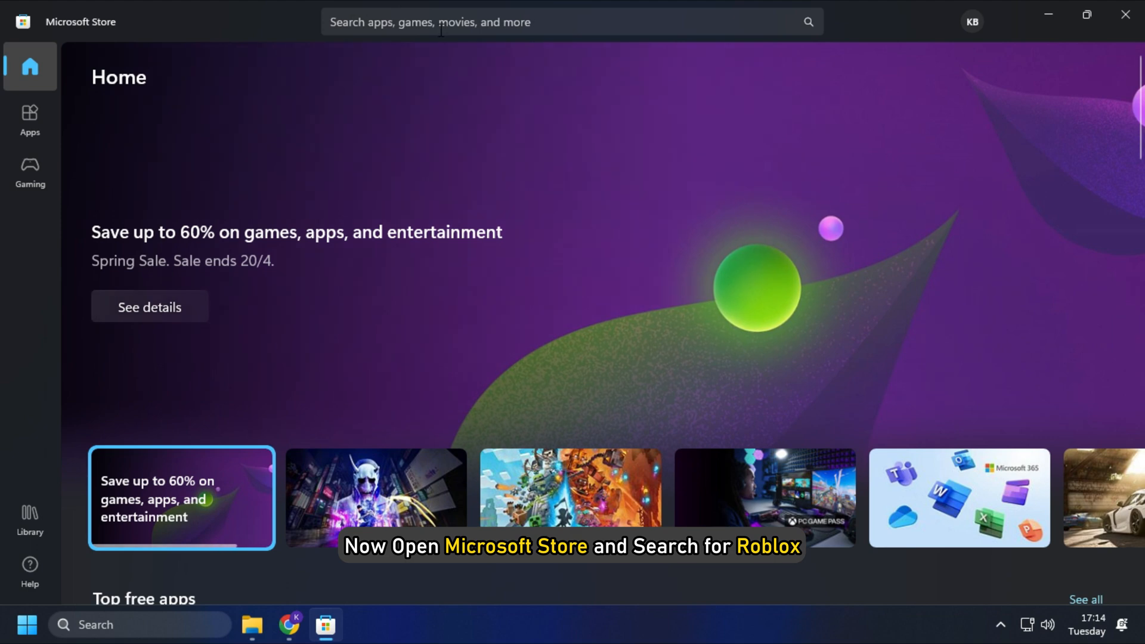
pyautogui.write('ROBLOX')
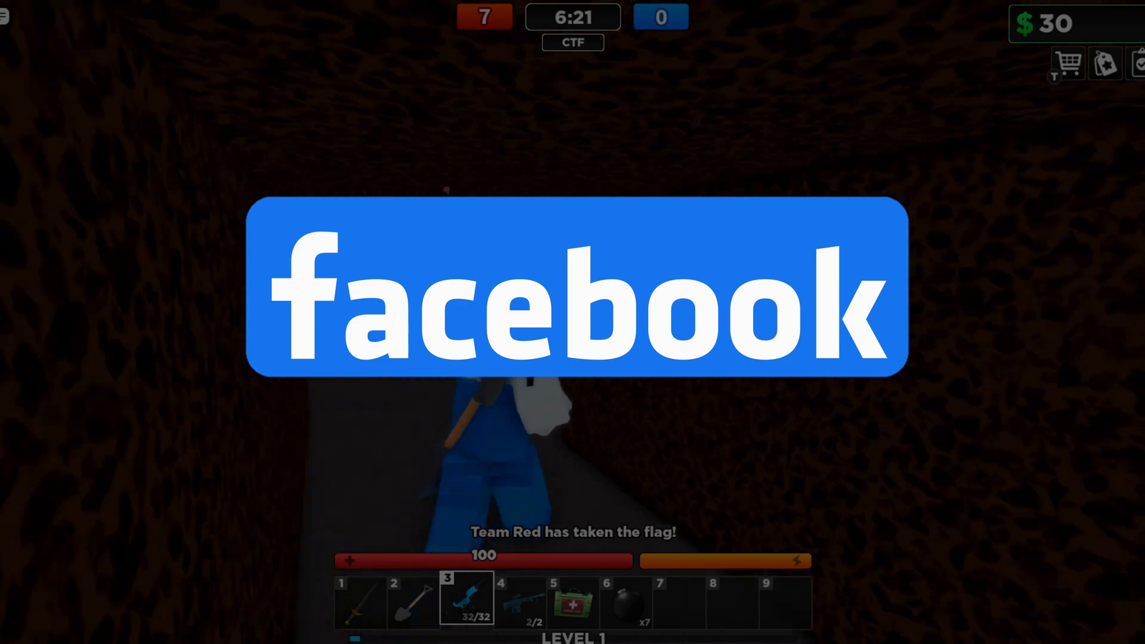
# - Play a Roblox capture-the-flag match, firing the weapon down the tunnel
pyautogui.write('Comme')
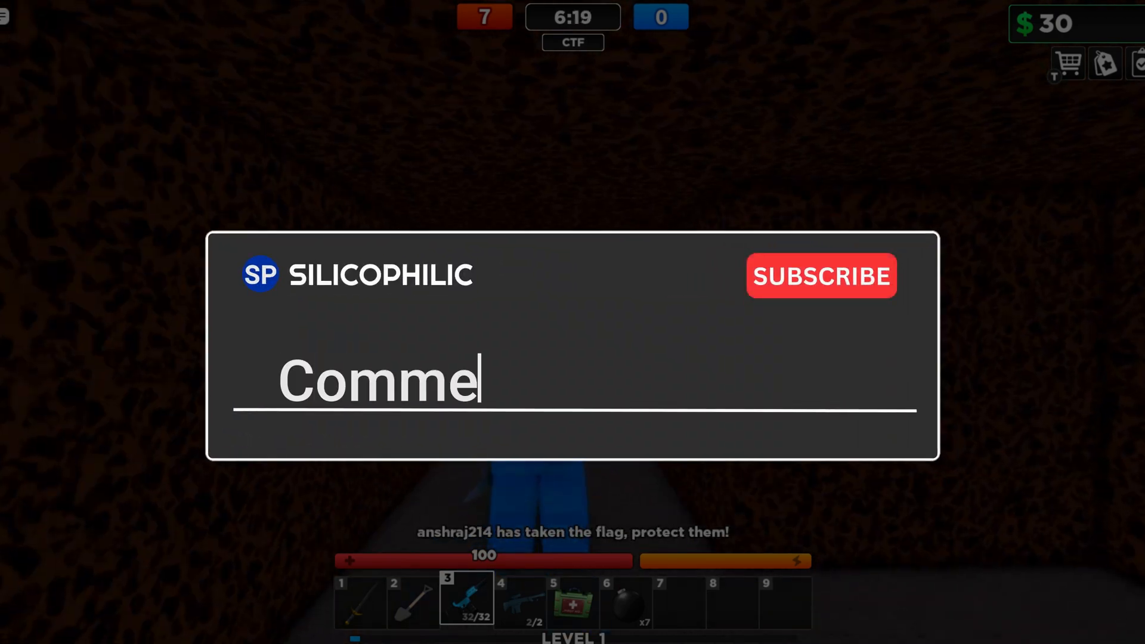
pyautogui.press('Backspace')
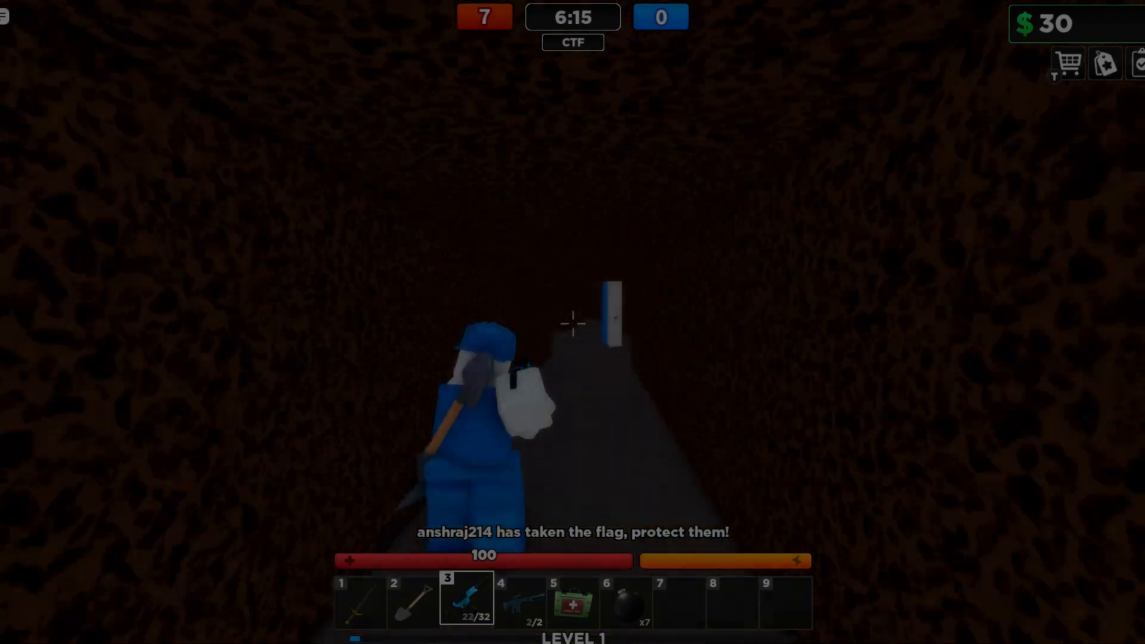
pyautogui.click(571, 323)
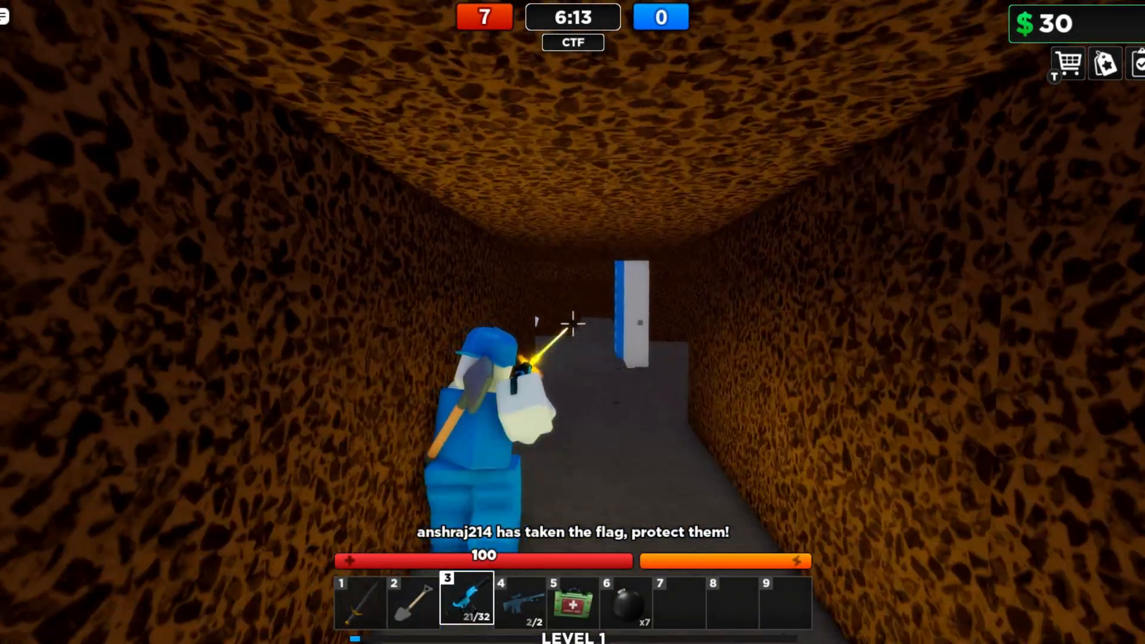